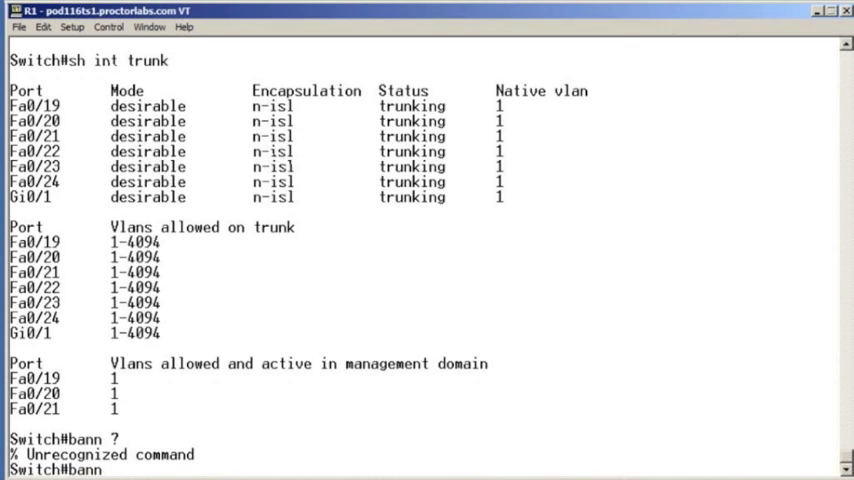
Replace the unfinished banner text with 'conf t' to enter global configuration mode
text(co)
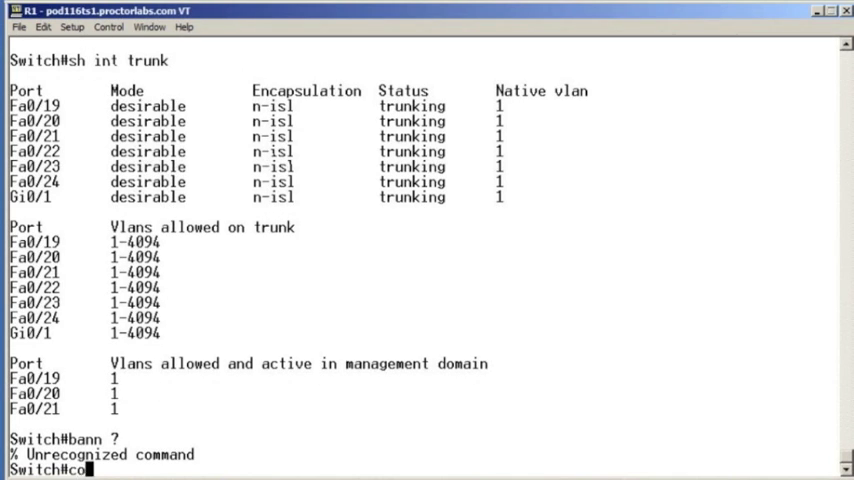
text(conf t)
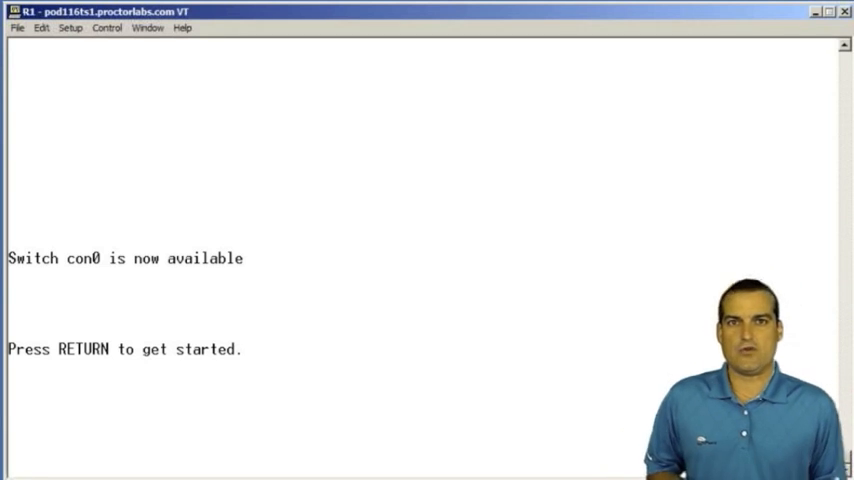
Wake the switch console and enter privileged EXEC mode with enable
key(Return)
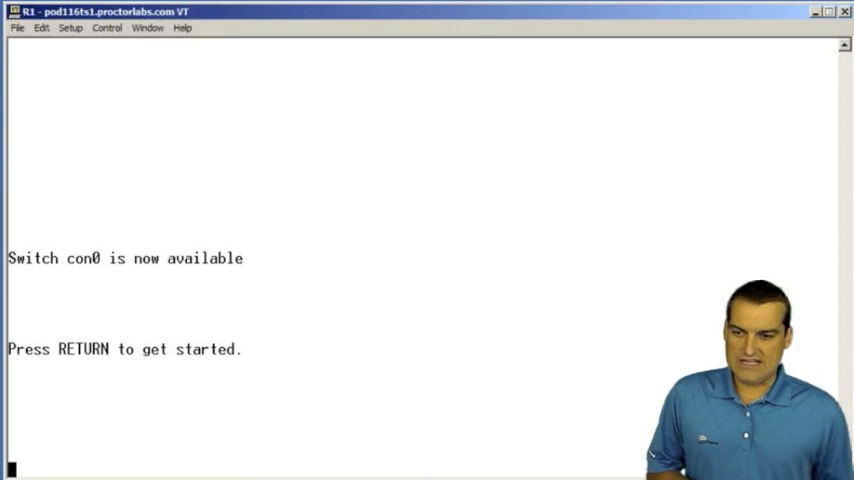
key(return)
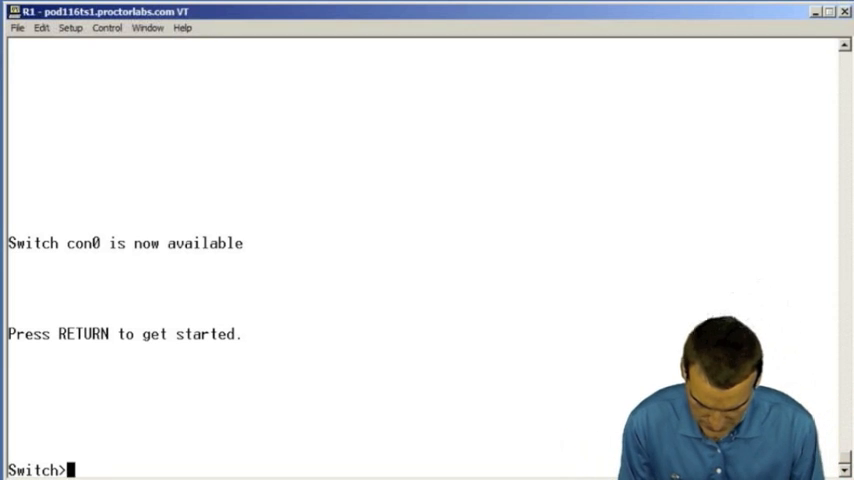
text(enable)
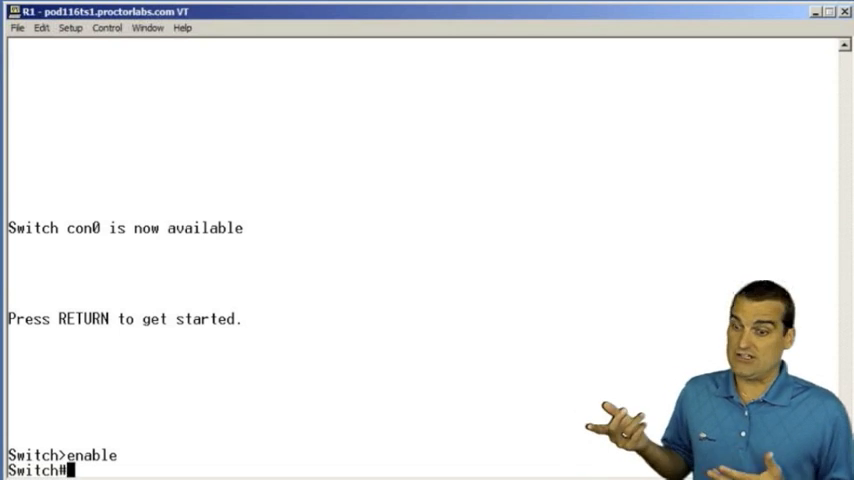
Enter global configuration with conf t and set the hostname to SW1
text(co)
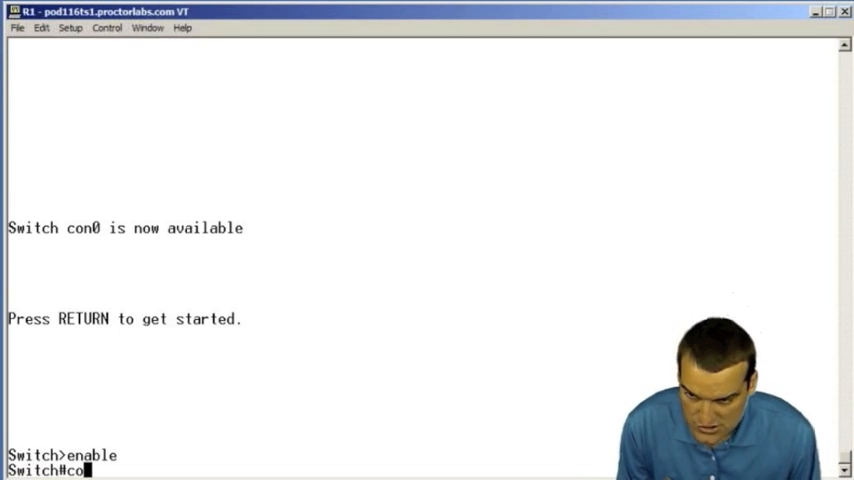
text(conf t)
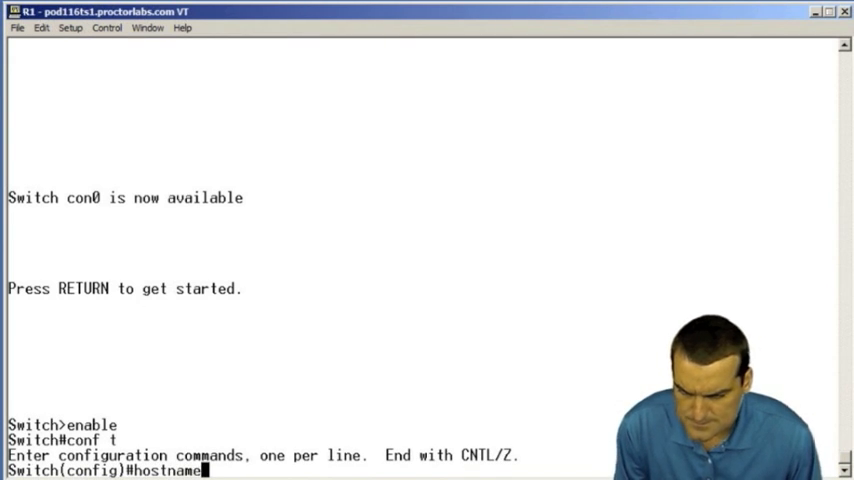
text(SW1)
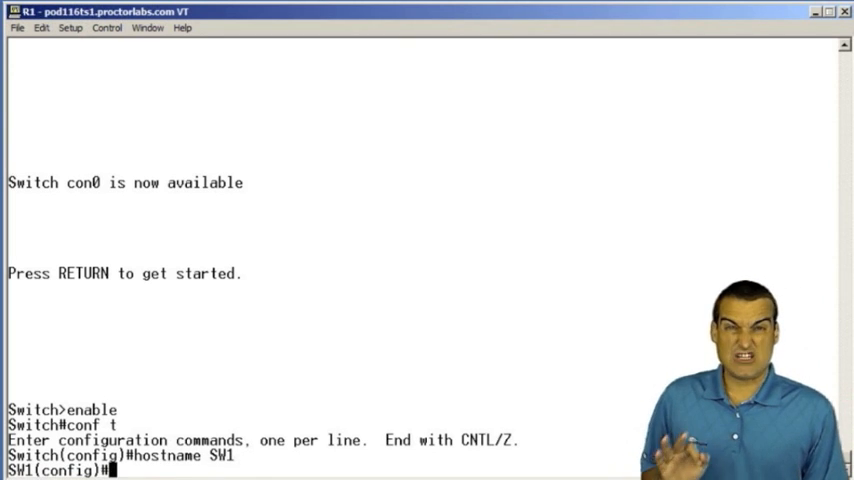
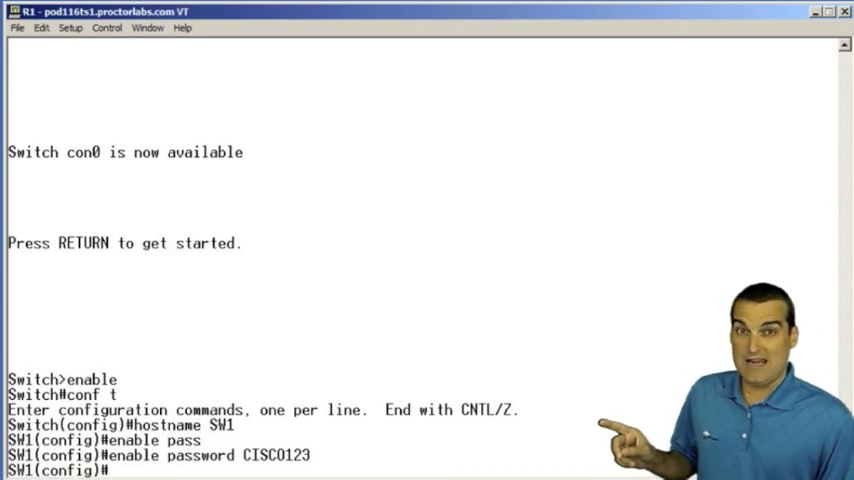
text(ena)
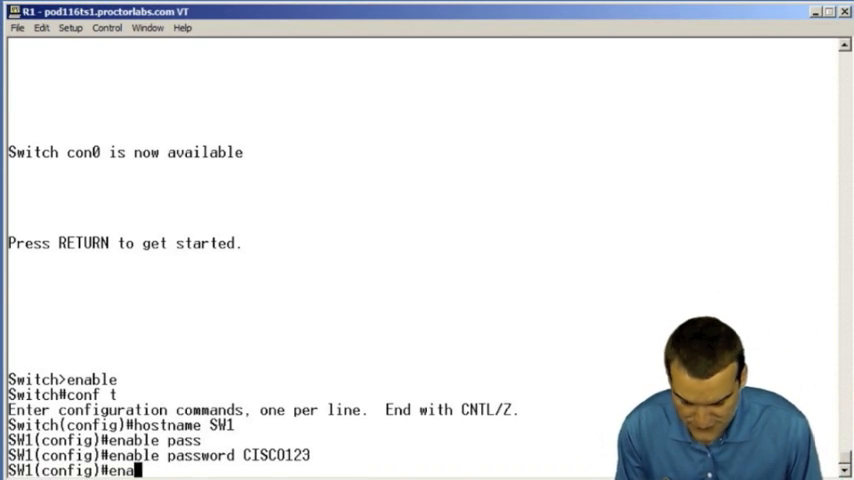
text(sce)
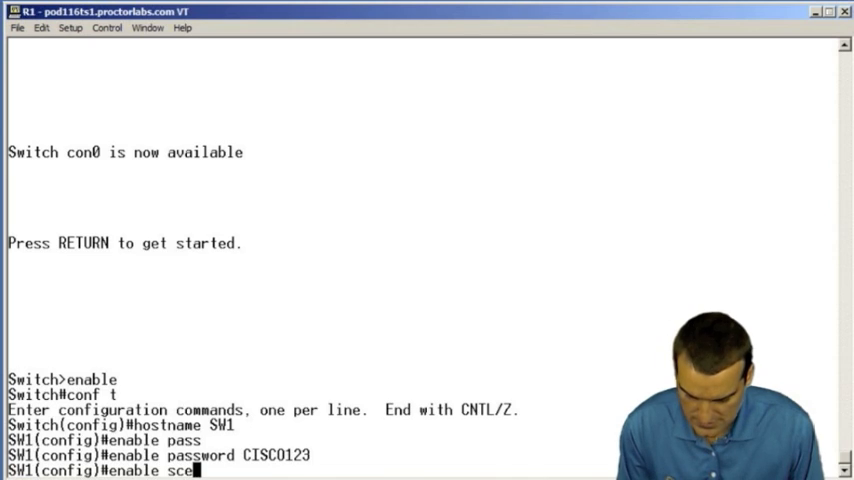
key(BackSpace)
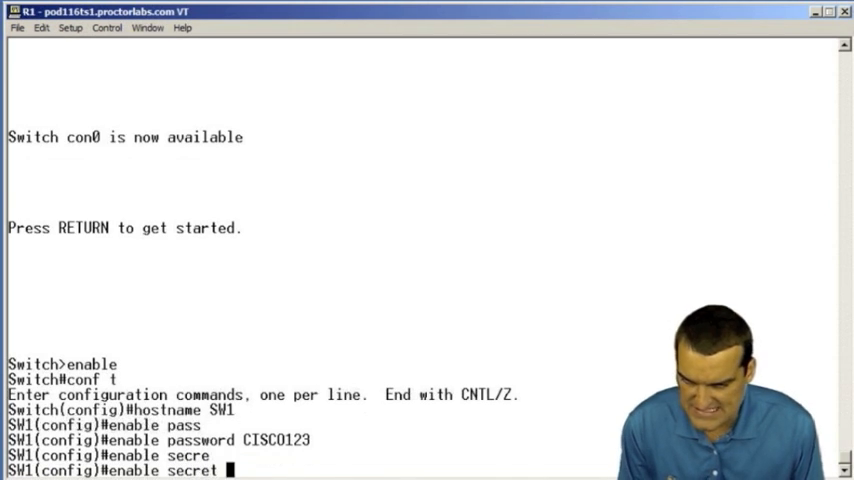
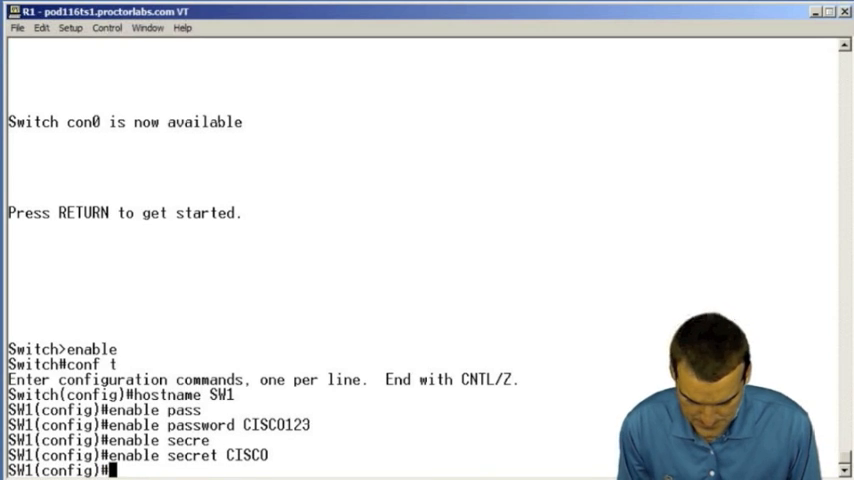
Give console line 0 exec-timeout 0 0 and logging synchronous, then exit
text(line con 0)
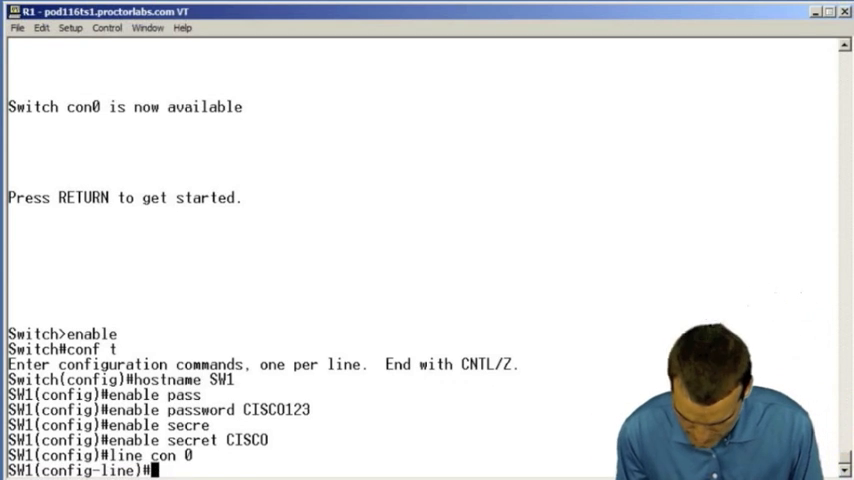
text(exec-time 0 0)
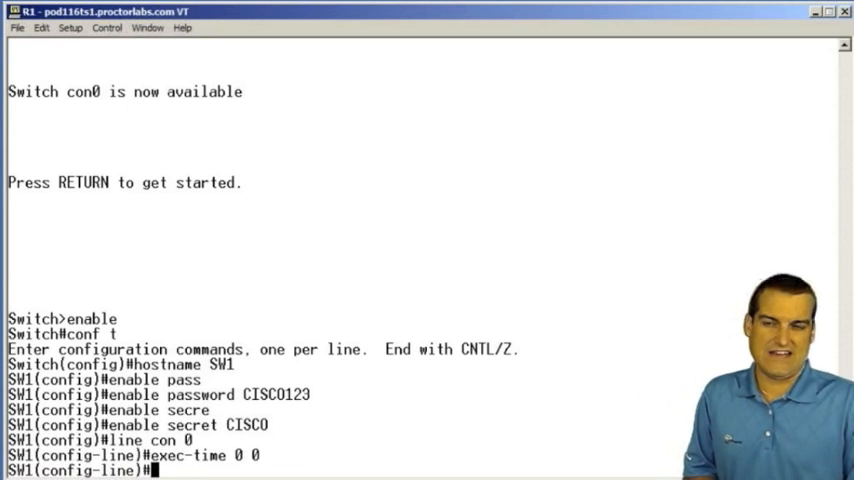
text(logg s)
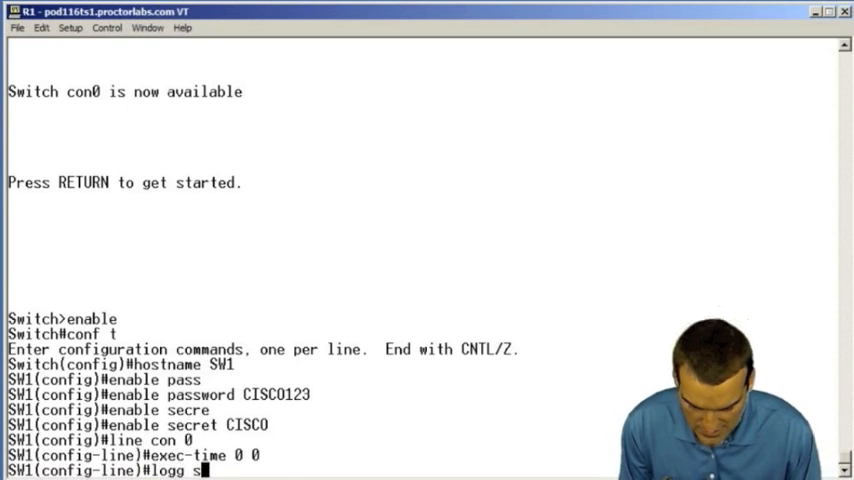
text(ynch)
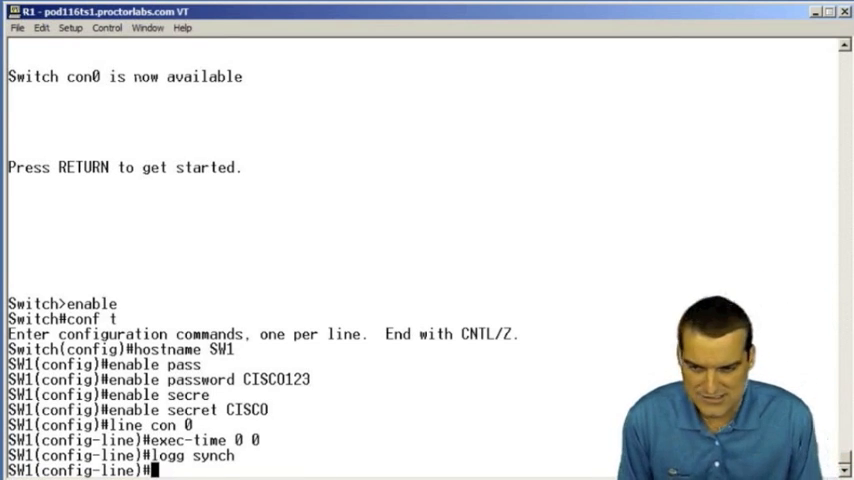
text(exit)
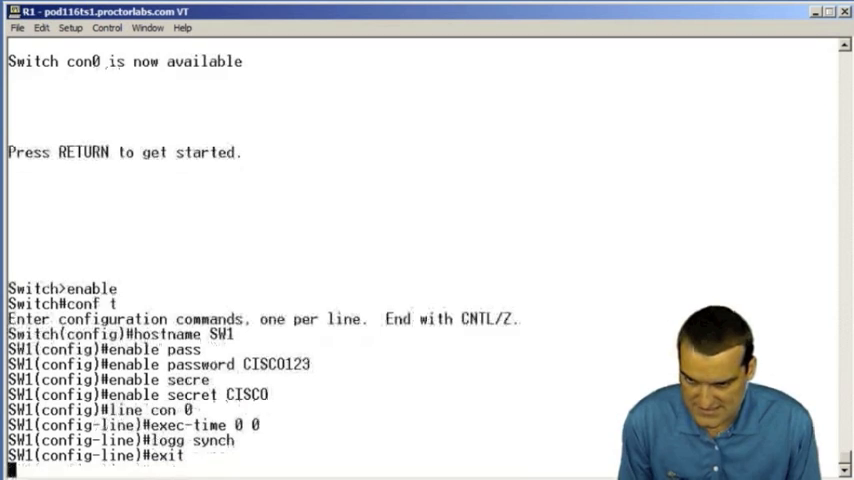
Set the switch default gateway to 10.10.10.1
text(ig)#ip default-gateway)
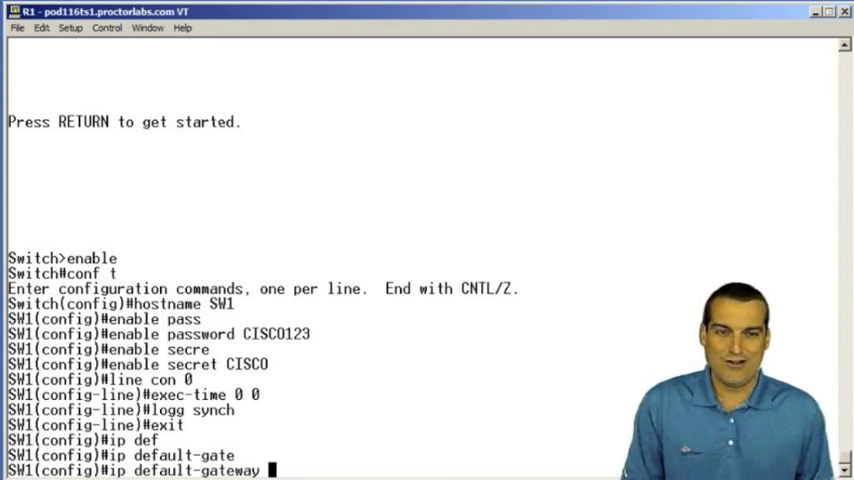
text(10.10)
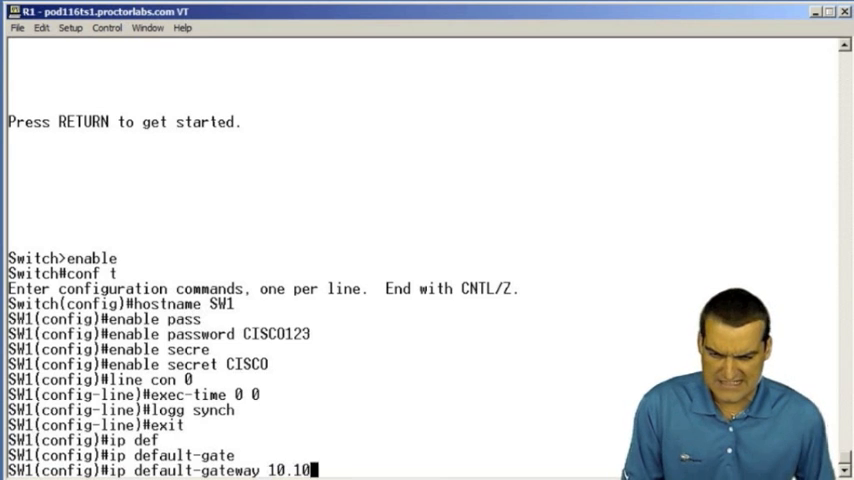
text(0)
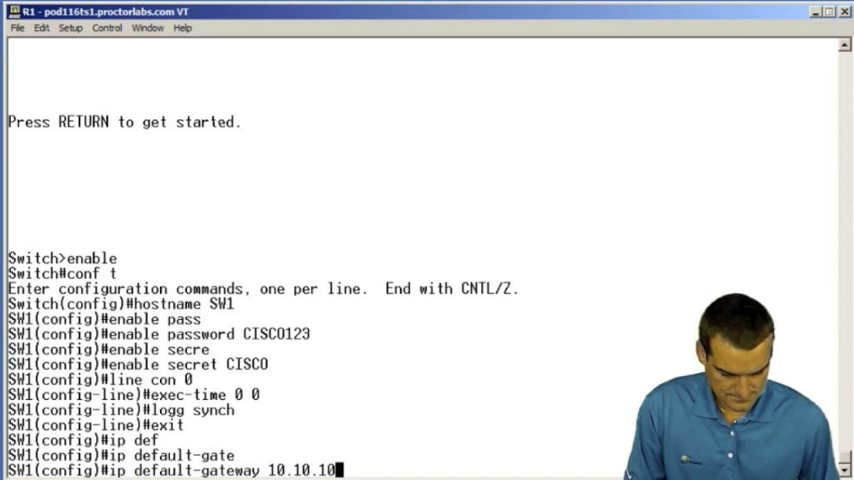
key(Return)
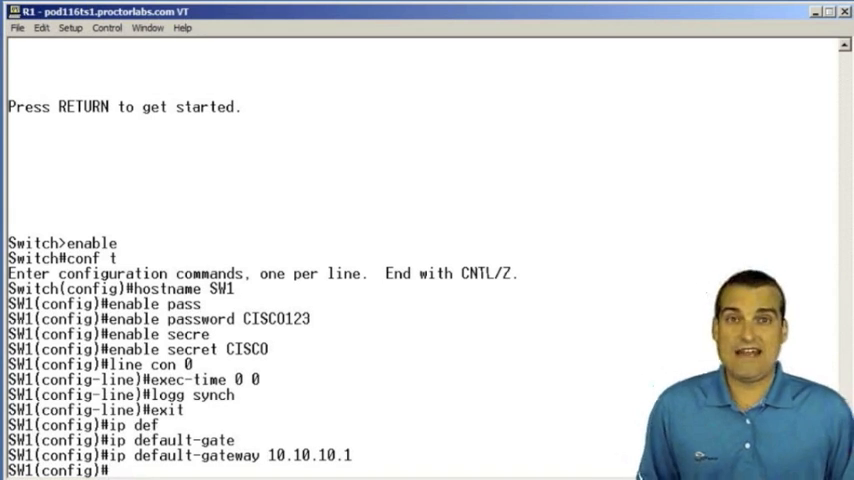
text(line vty 0 4)
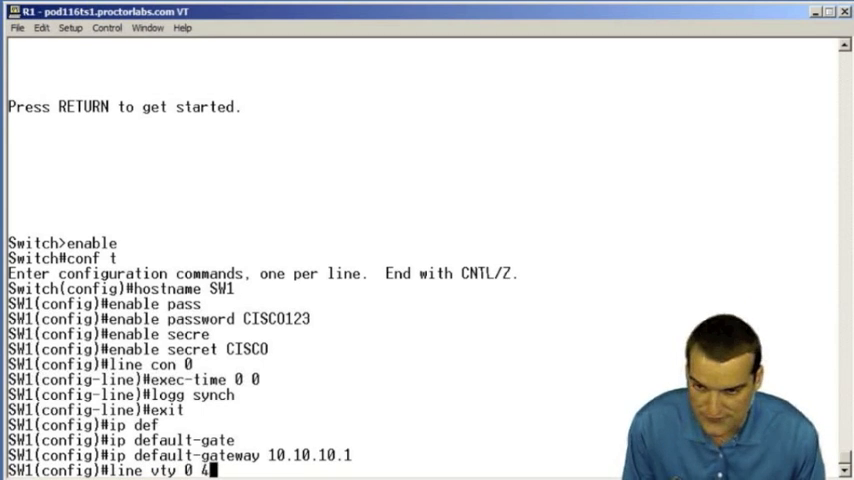
key(Return)
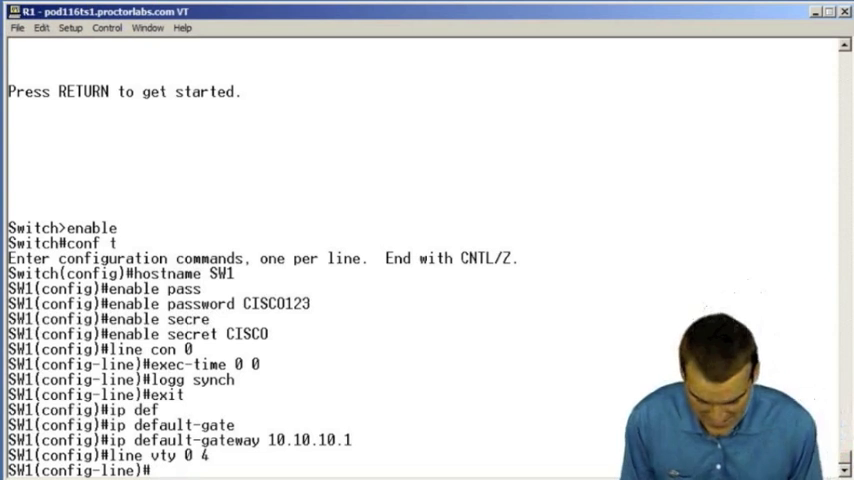
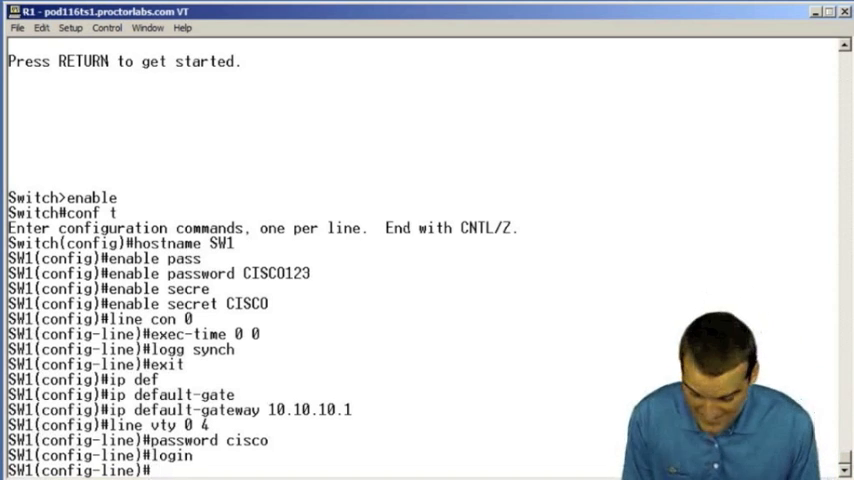
text(end)
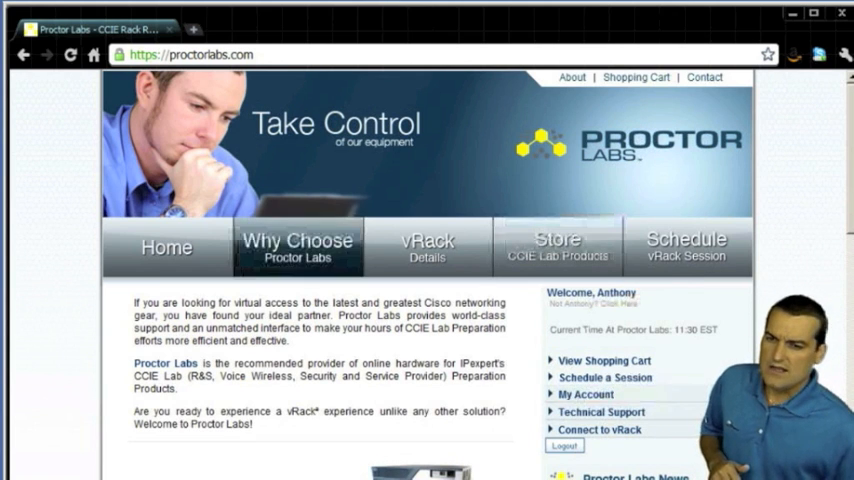
scroll(down, 3)
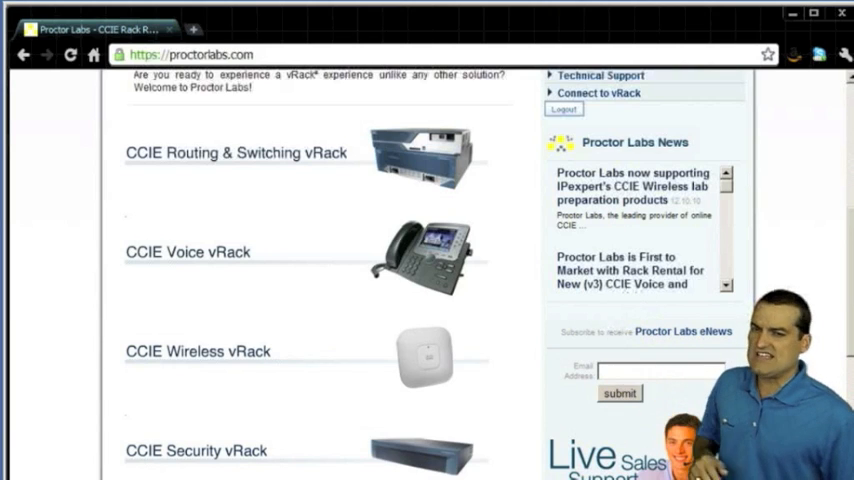
scroll(down, 3)
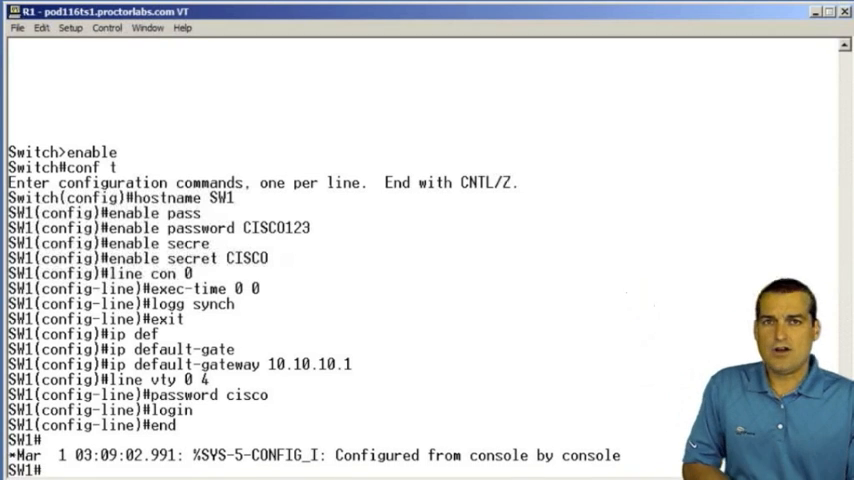
Copy running-config to startup-config, accepting the default destination filename
text(copy running-config)
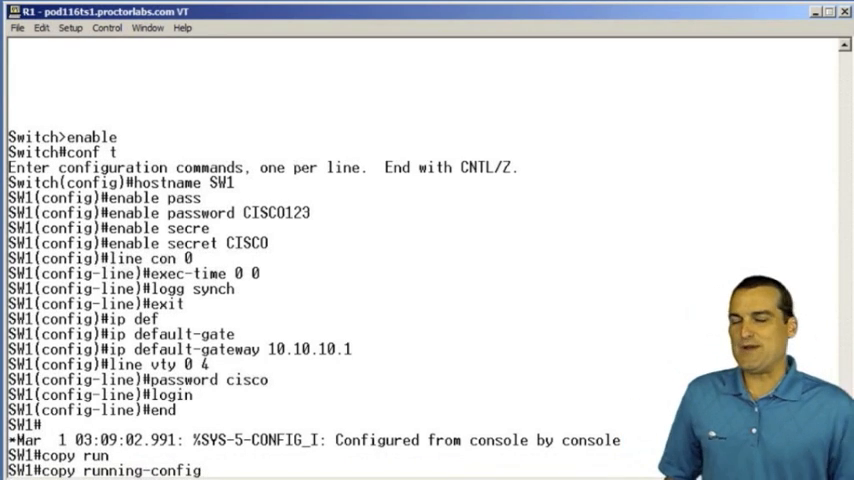
text(startup-config)
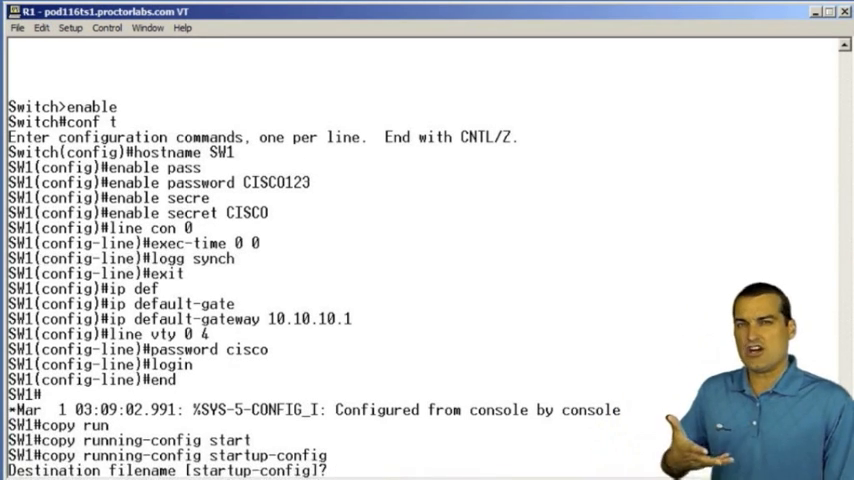
key(enter)
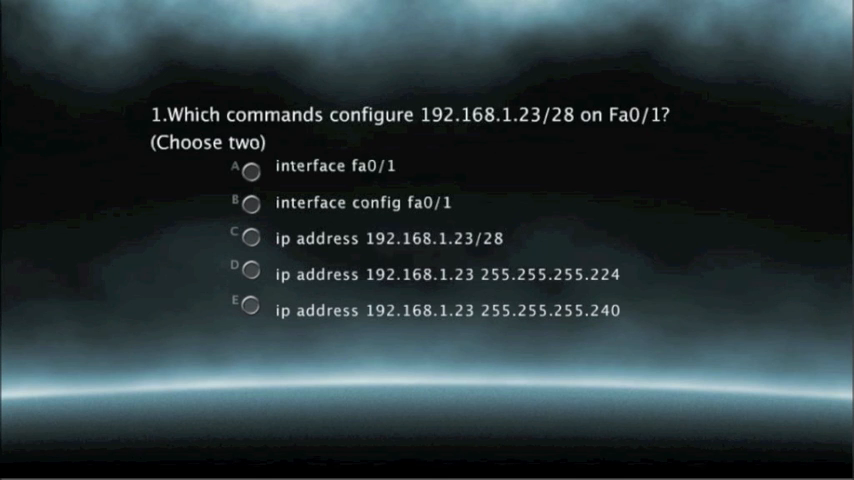
Mark quiz answer A, 'interface fa0/1', for configuring 192.168.1.23/28
click(251, 166)
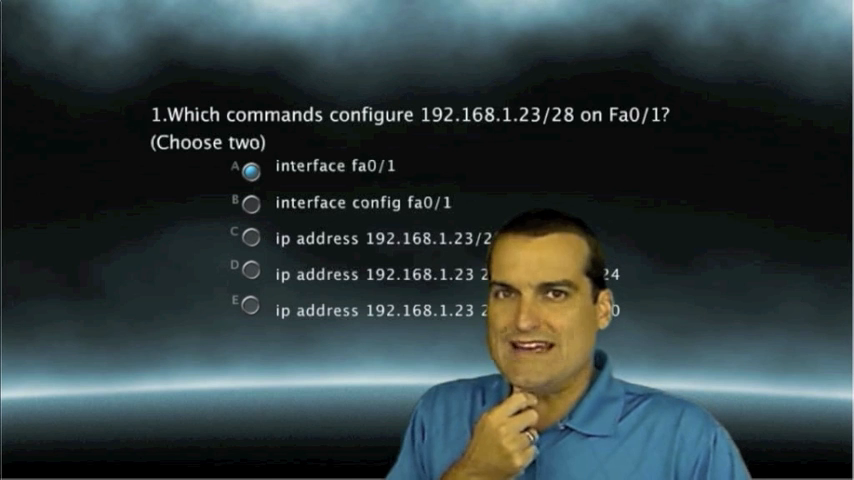